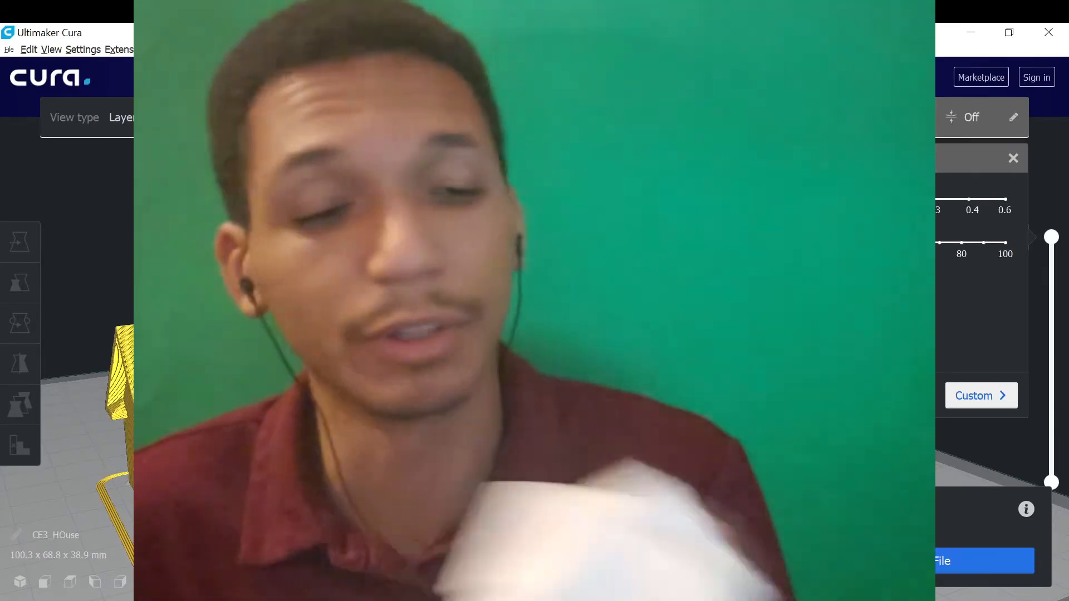
left_click(533, 76)
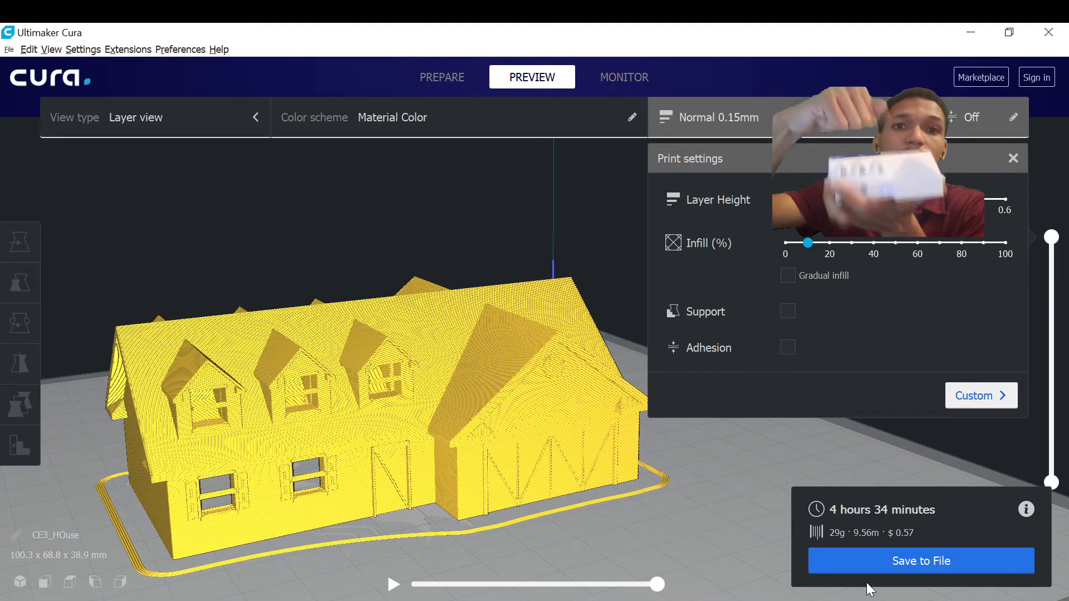